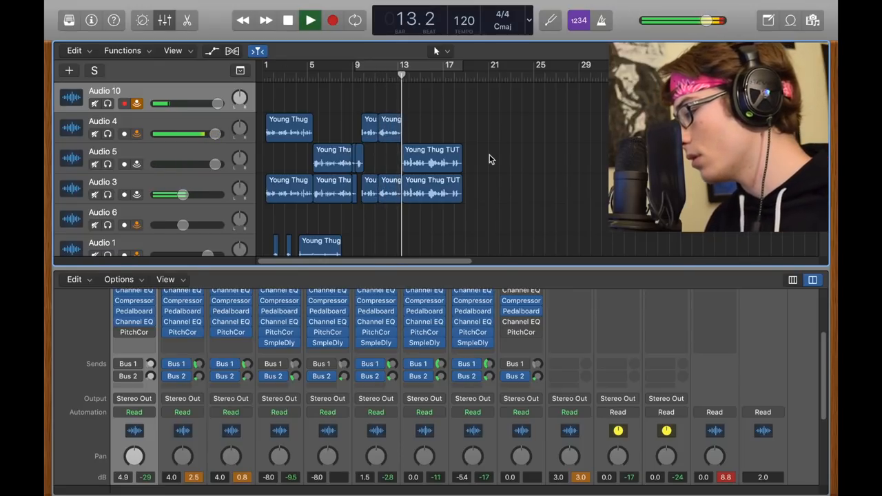
- Open the Audio 4 vocal's DeEsser, showing the Reduce Presence 01 preset
left_click(309, 20)
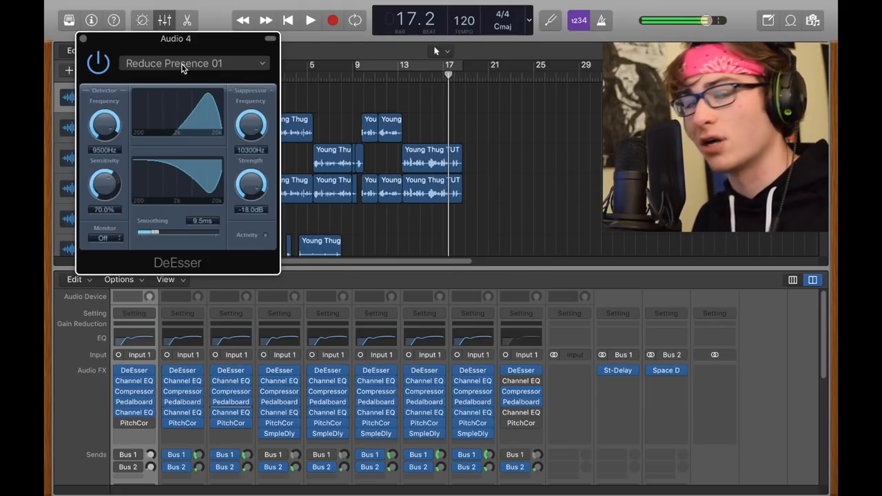
- Open the Audio 4 vocal's Compressor, set to the Vintage Opto model
left_click(193, 62)
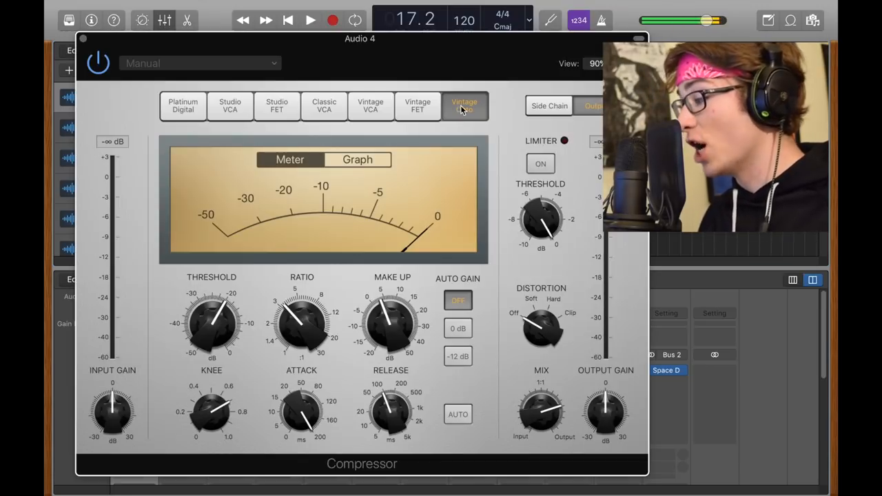
- Add a new audio track, Audio 11, to receive a vocal patch
left_click(465, 106)
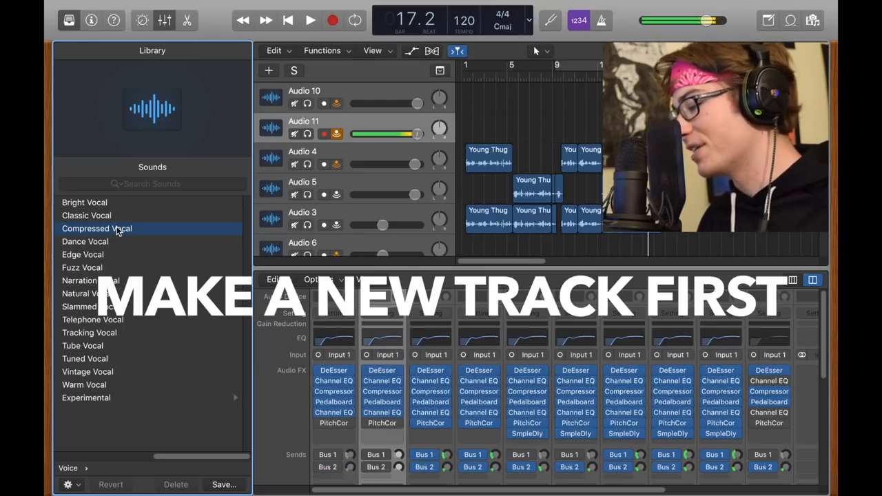
left_click(96, 229)
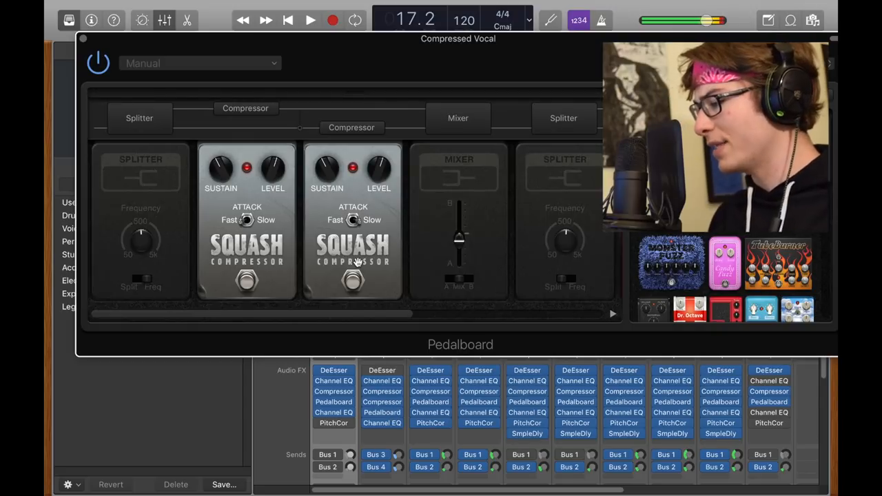
mouse_move(276, 239)
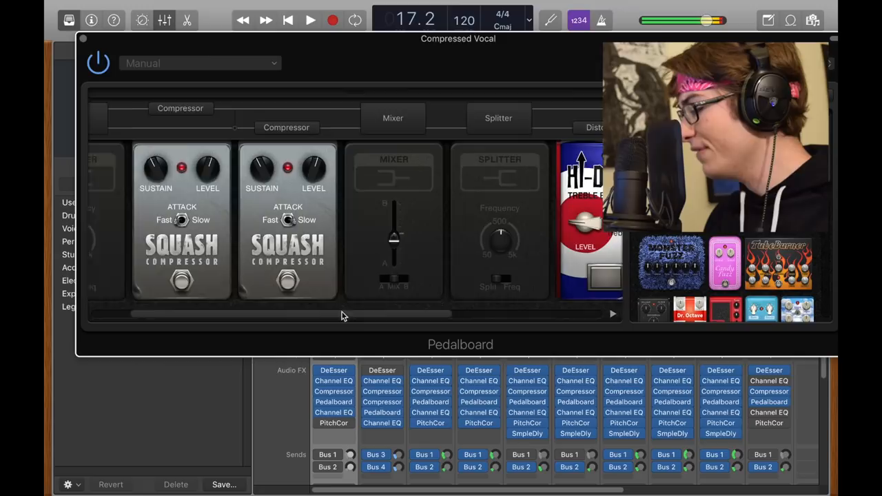
- Scroll across the Pedalboard before moving on to the Aux 1 Stereo Delay
scroll("right", 3)
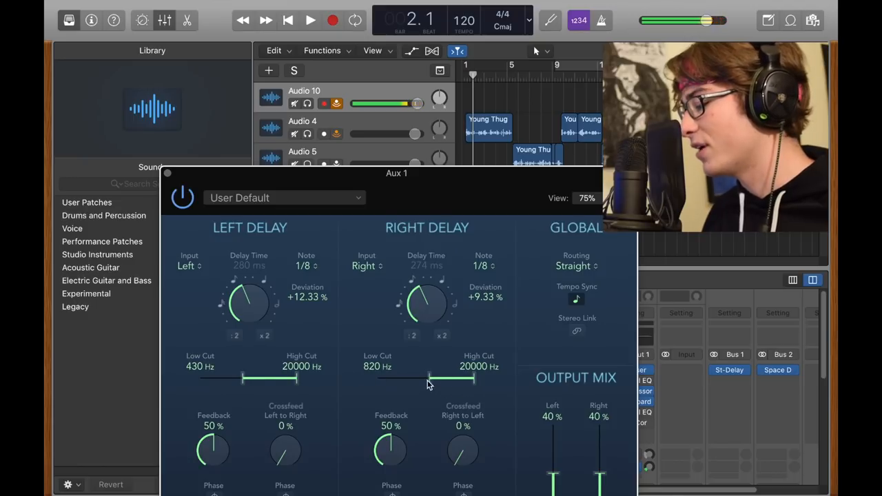
- Lower the right delay's low cut to 460 Hz and close the Stereo Delay
left_click_drag(427, 380, 420, 380)
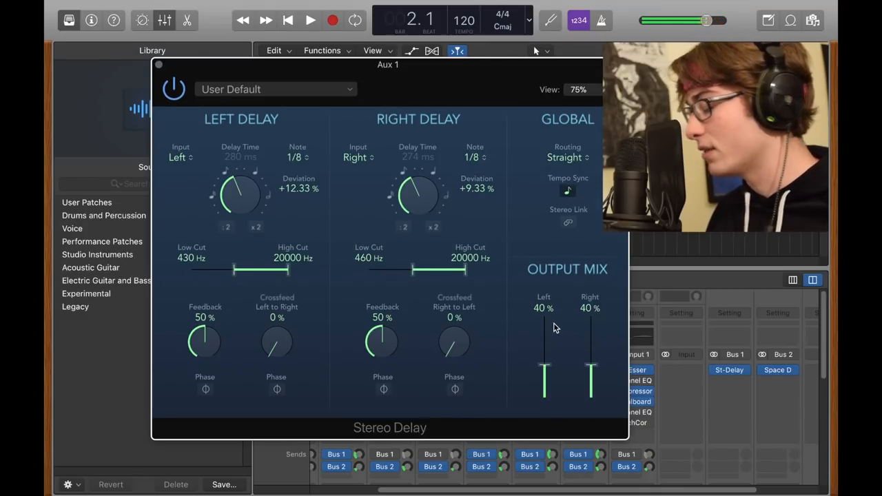
mouse_move(613, 315)
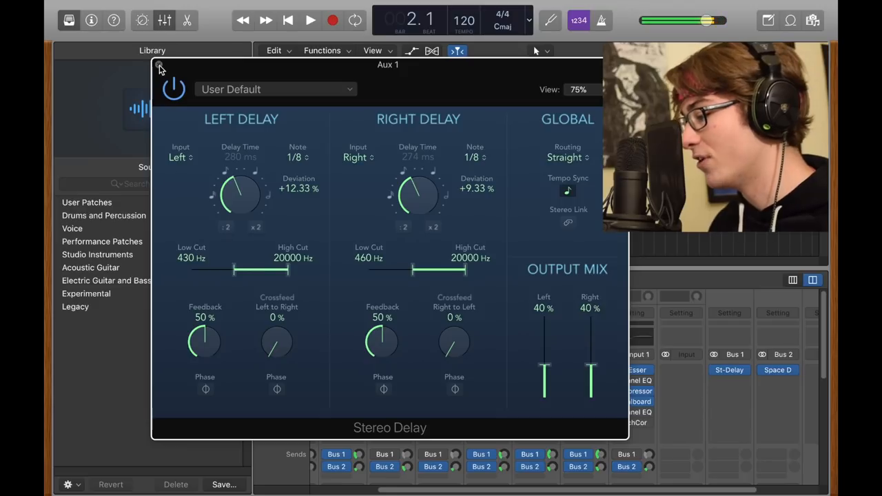
left_click(159, 67)
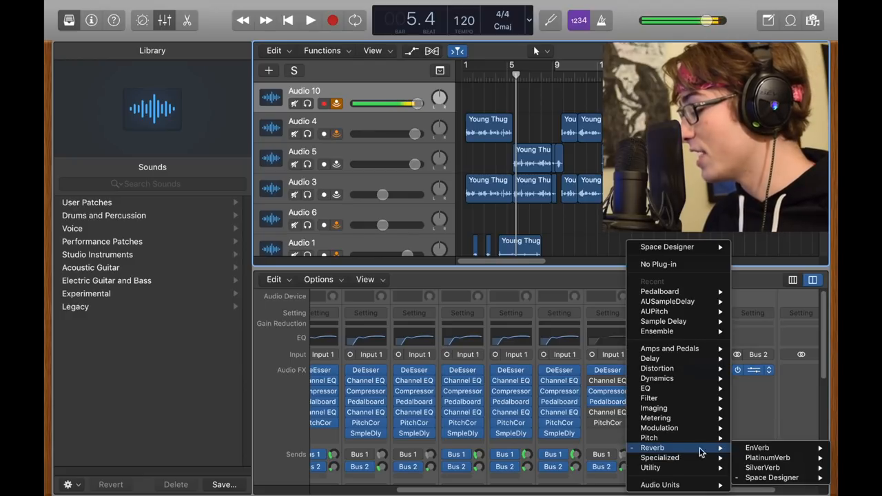
- Load Space Designer on Aux 2 and pick a hall reverb preset
left_click(771, 476)
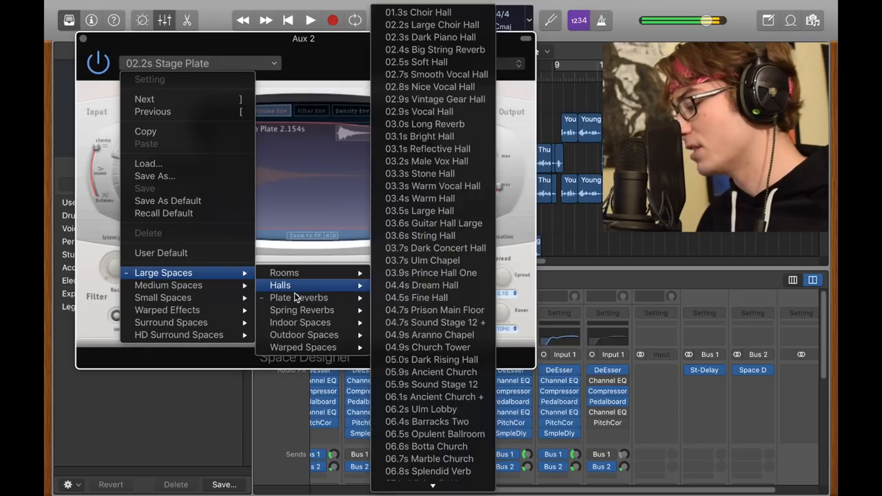
left_click(298, 297)
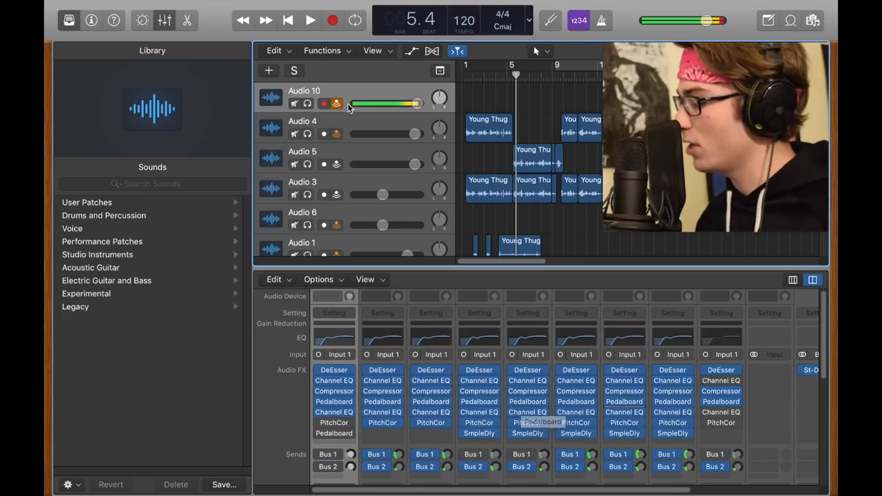
left_click(302, 127)
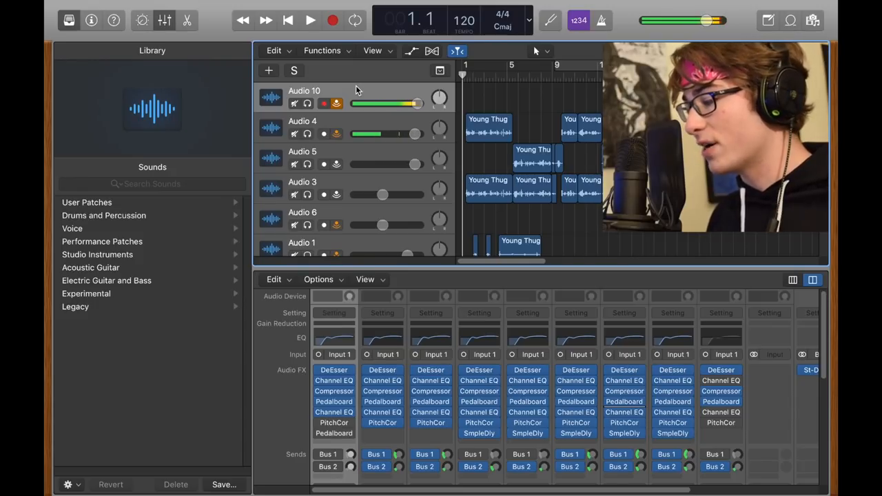
key("cmd+d")
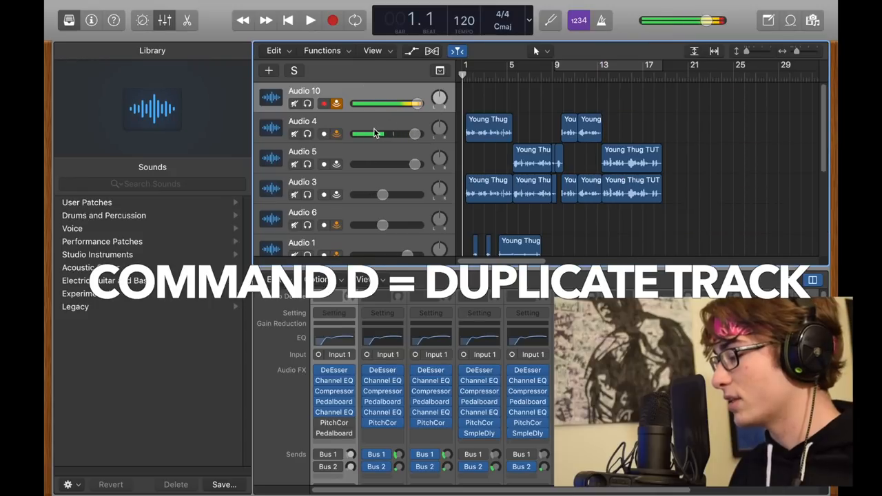
- Duplicate the lead vocal as Audio 11, then briefly mute Audio 3 to compare
key("cmd+d")
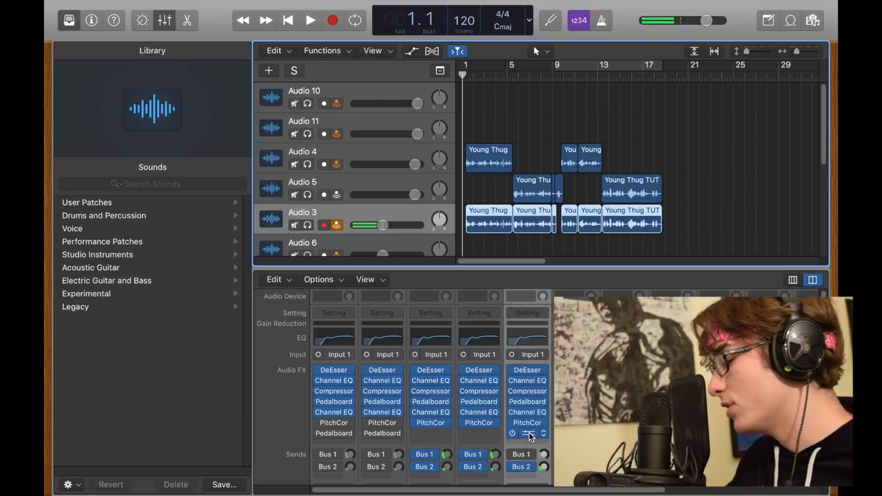
left_click(526, 432)
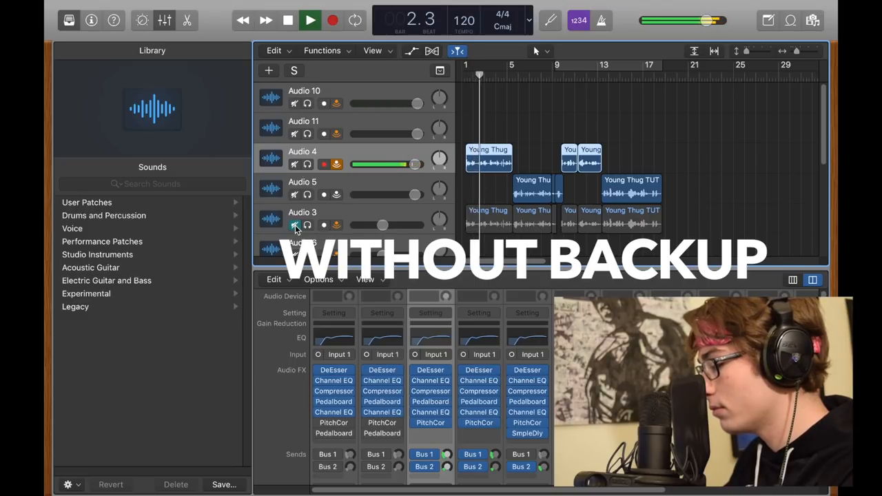
left_click(309, 20)
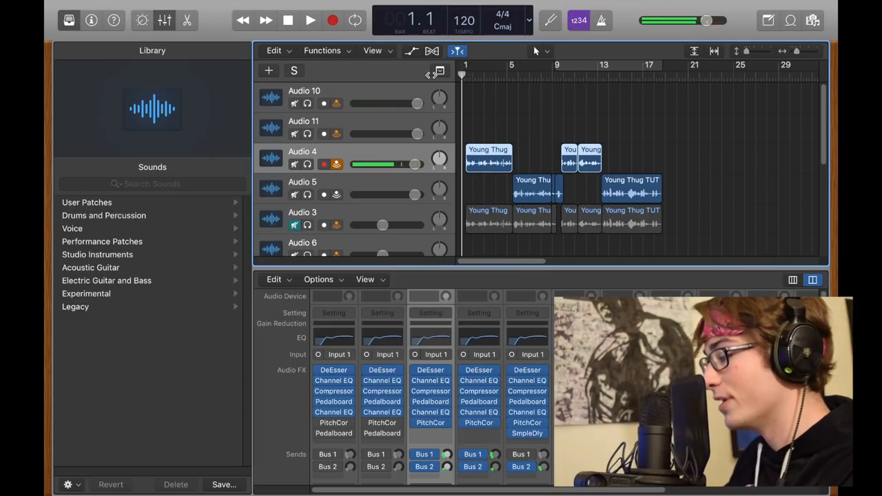
left_click(309, 20)
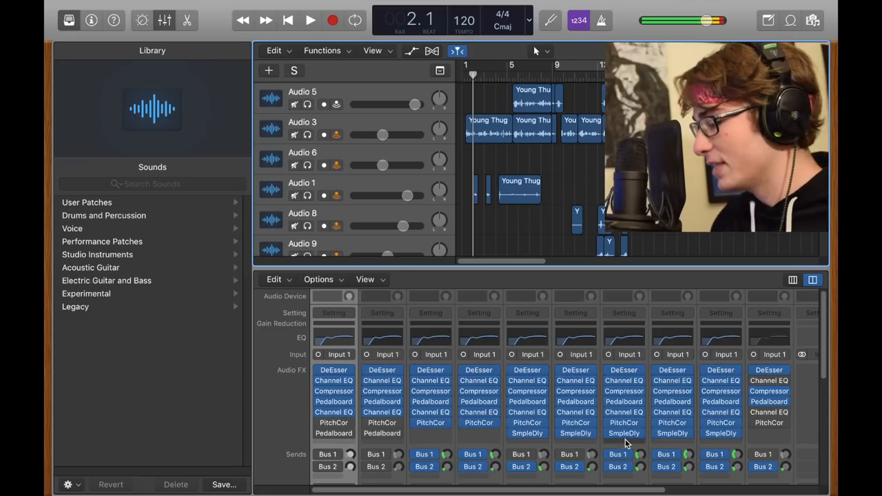
mouse_move(414, 197)
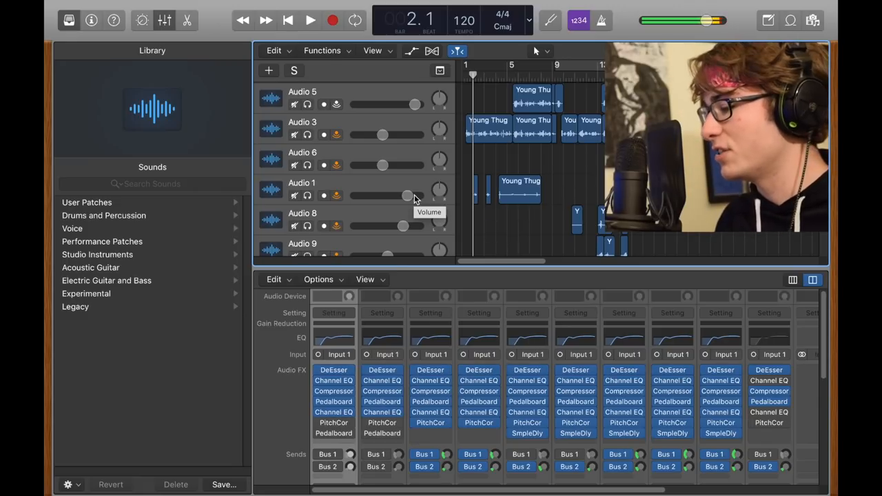
- Show the lyrics Note Pad and play the vocal mix from the song's start
left_click(310, 20)
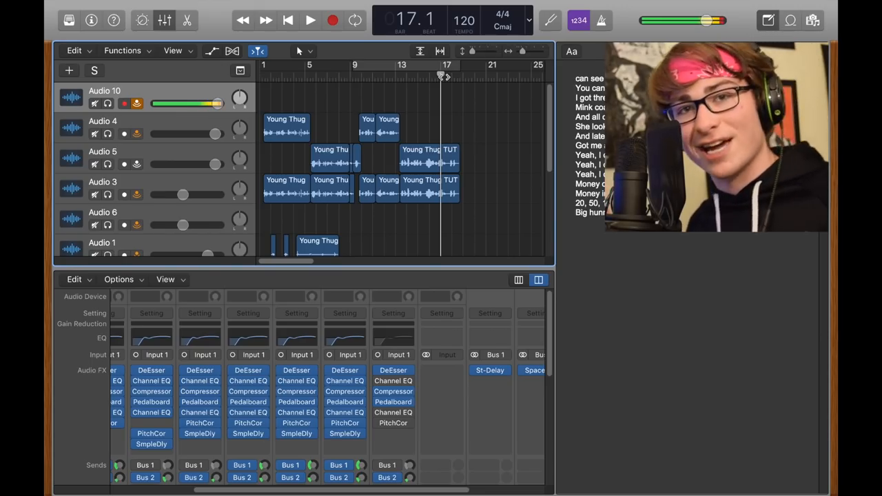
left_click(309, 20)
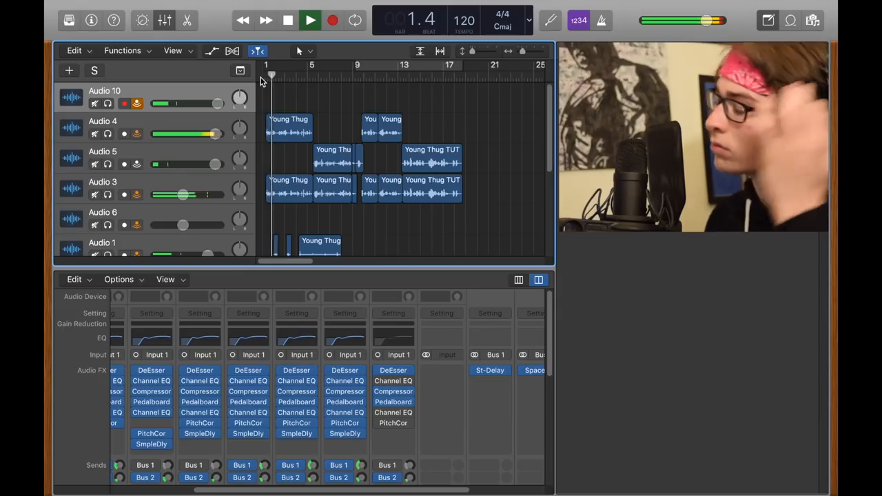